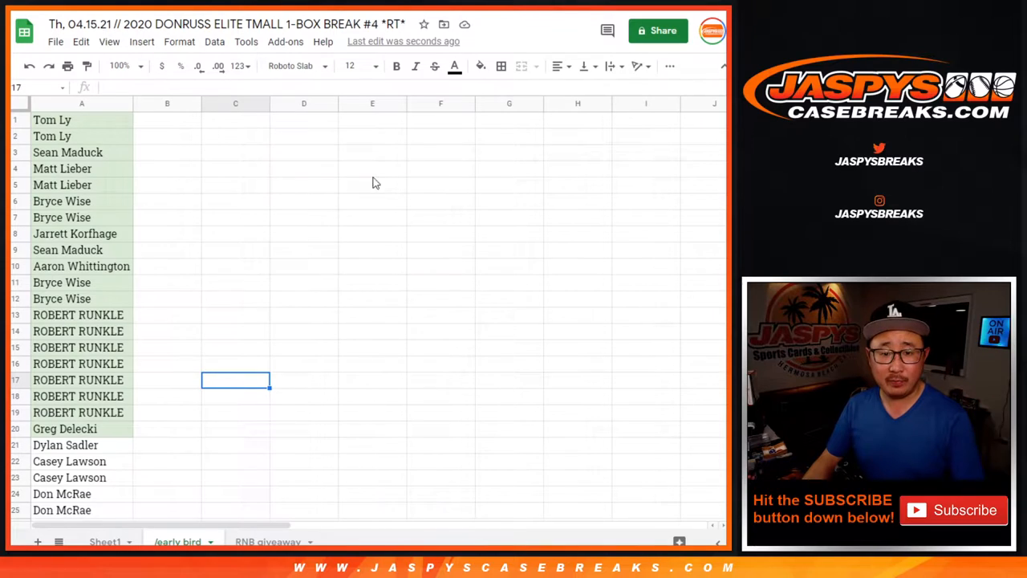
- Select and copy the twenty early-bird names in column A of the early bird sheet
scroll("down", 3)
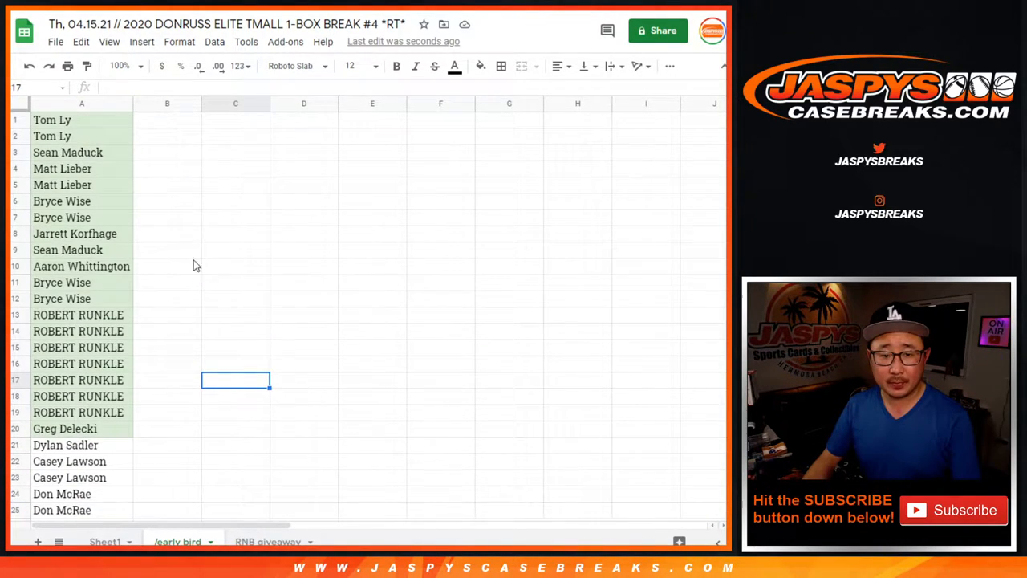
left_click_drag(80, 119, 80, 429)
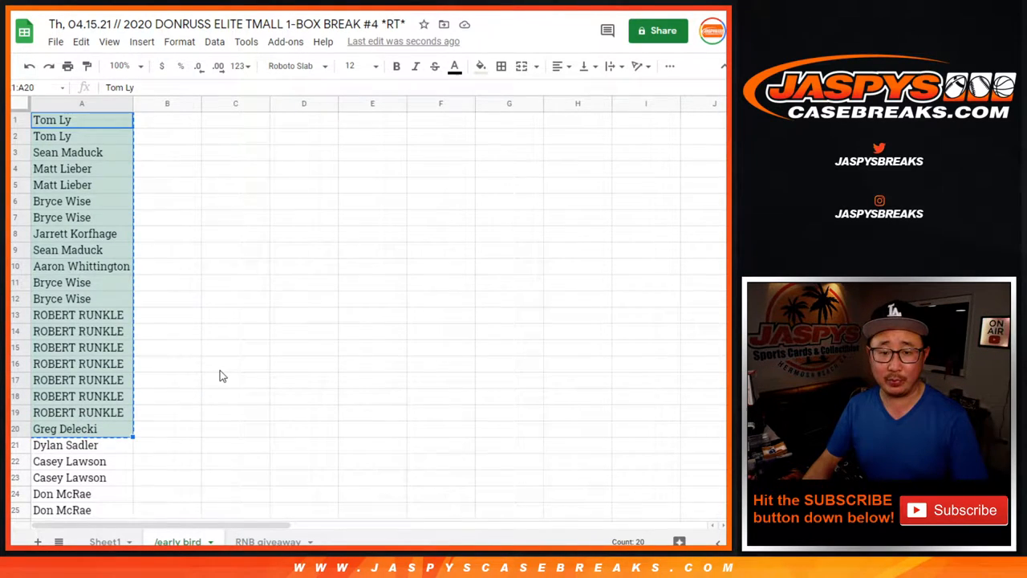
scroll("down", 3)
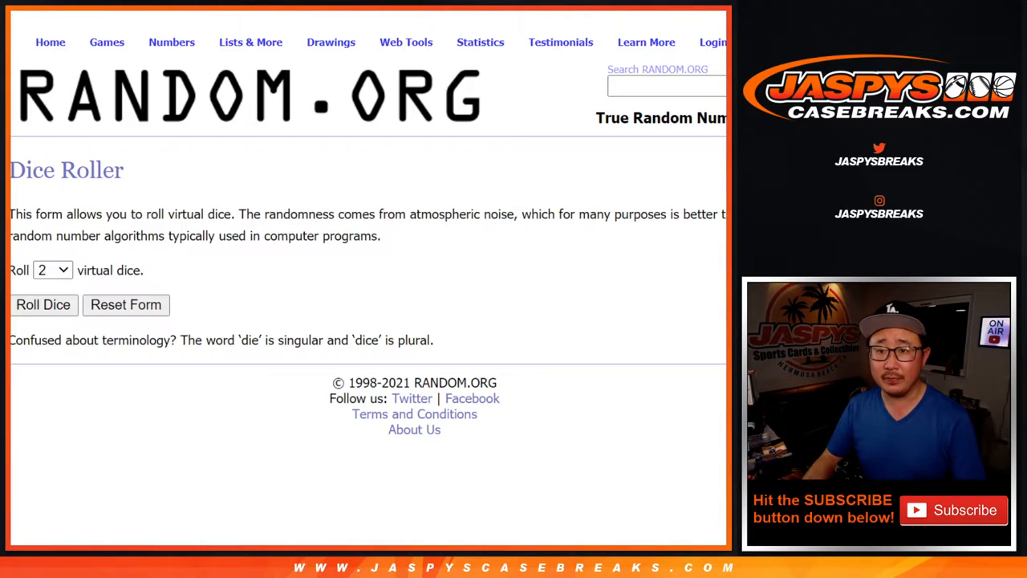
left_click(41, 304)
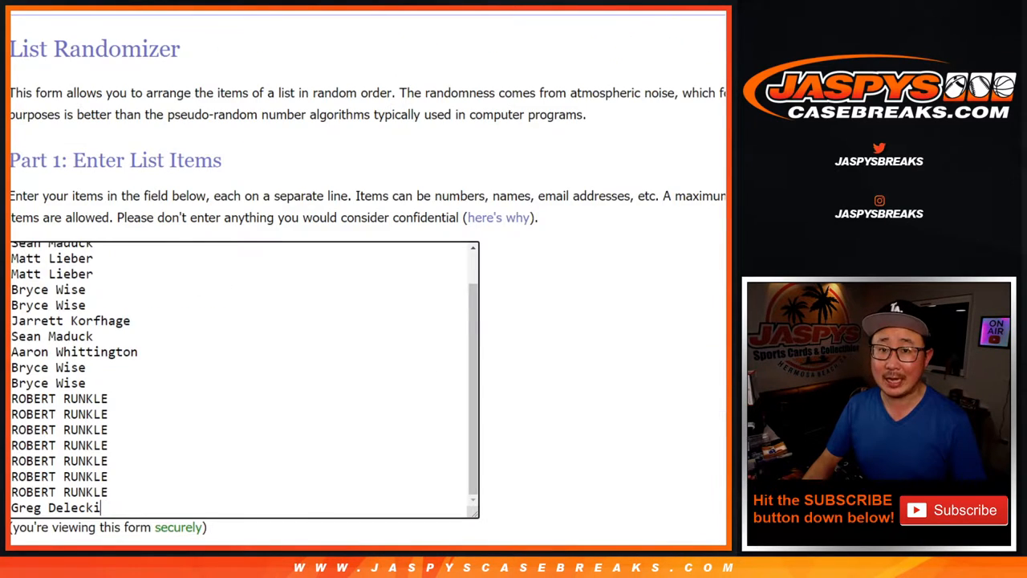
scroll("down", 3)
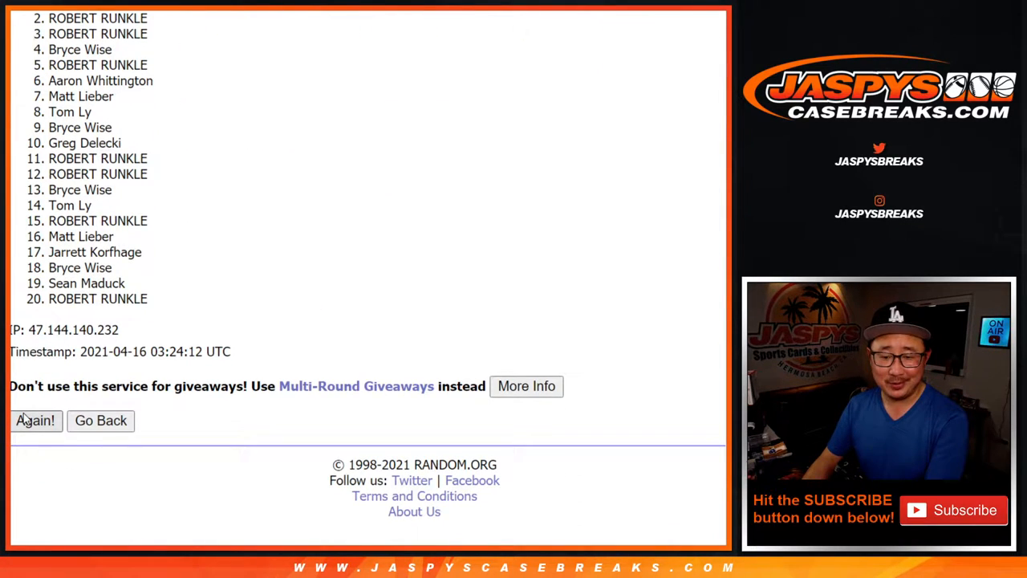
left_click(35, 421)
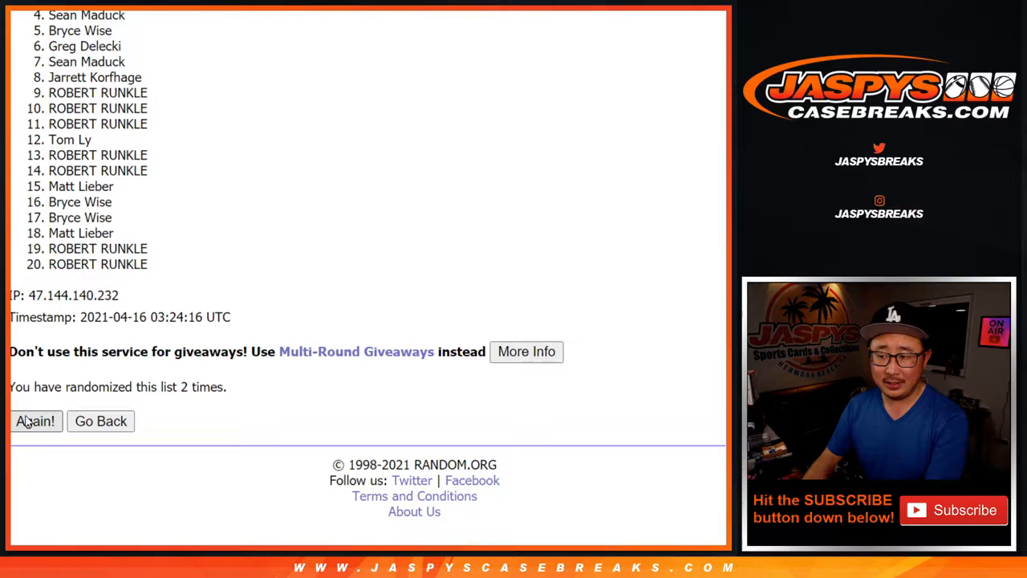
left_click(35, 420)
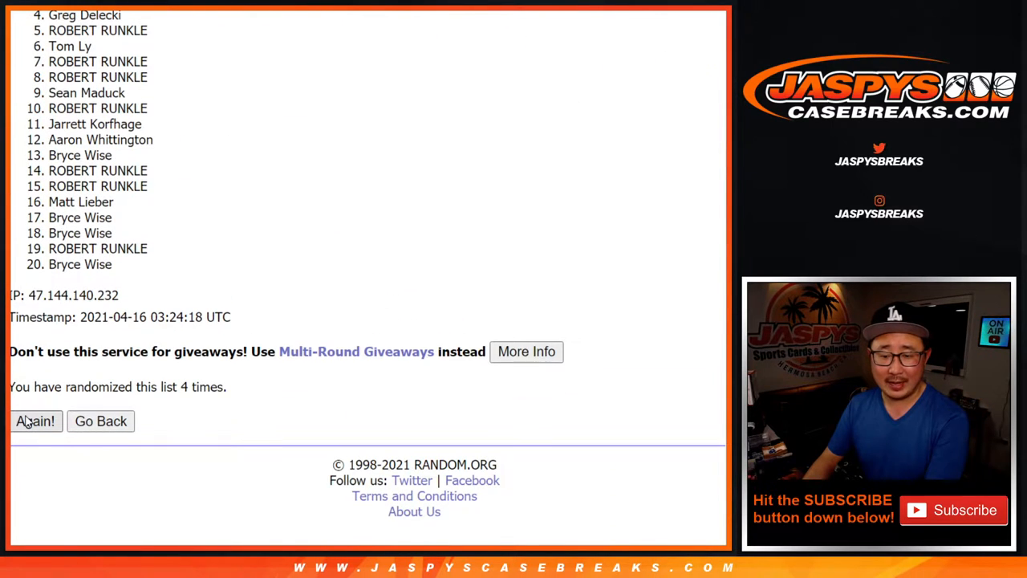
left_click(36, 420)
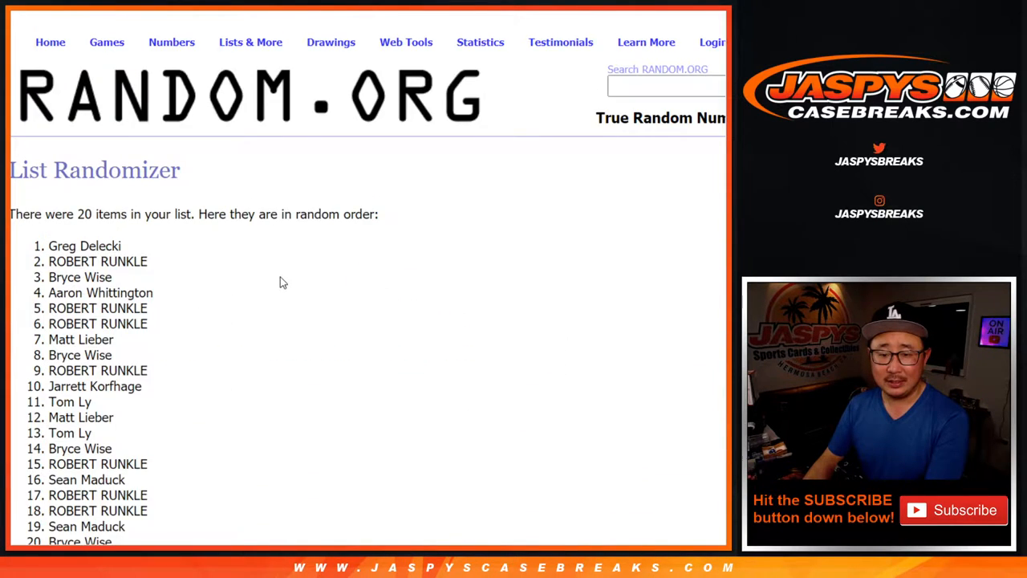
scroll("down", 3)
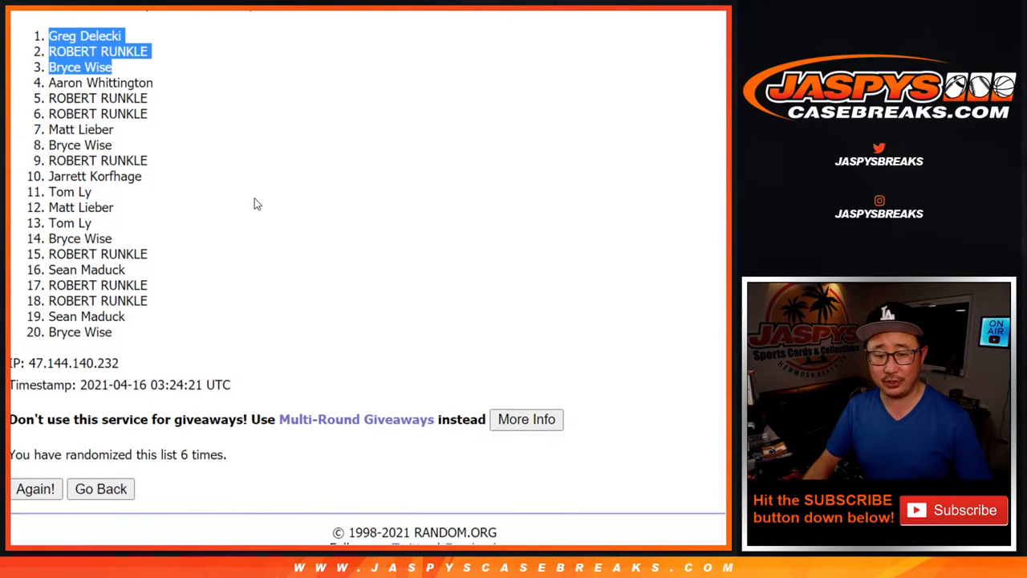
mouse_move(254, 185)
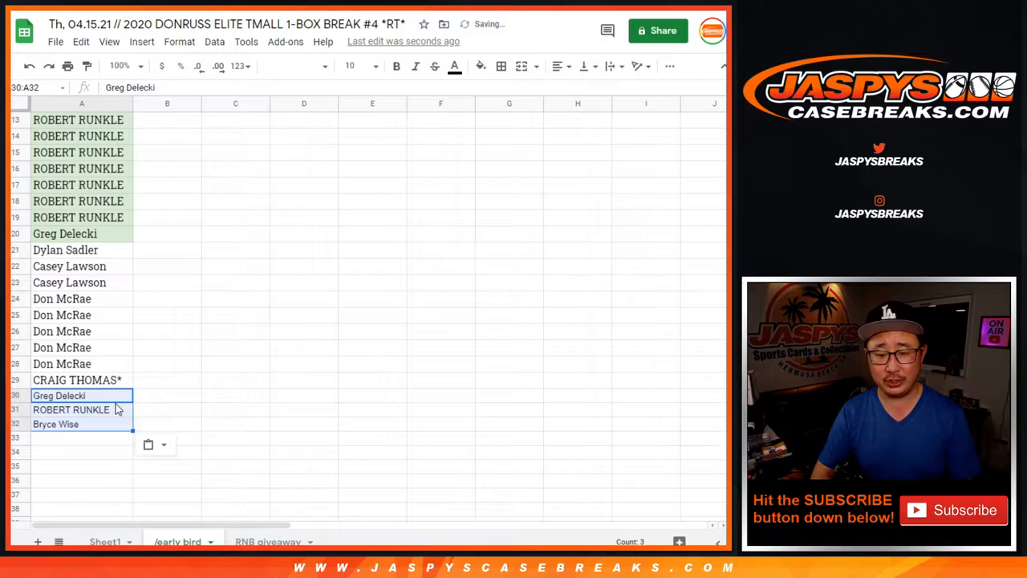
- Tag the pasted winner names with '/early bird!' below the participant list
type("/early bird!")
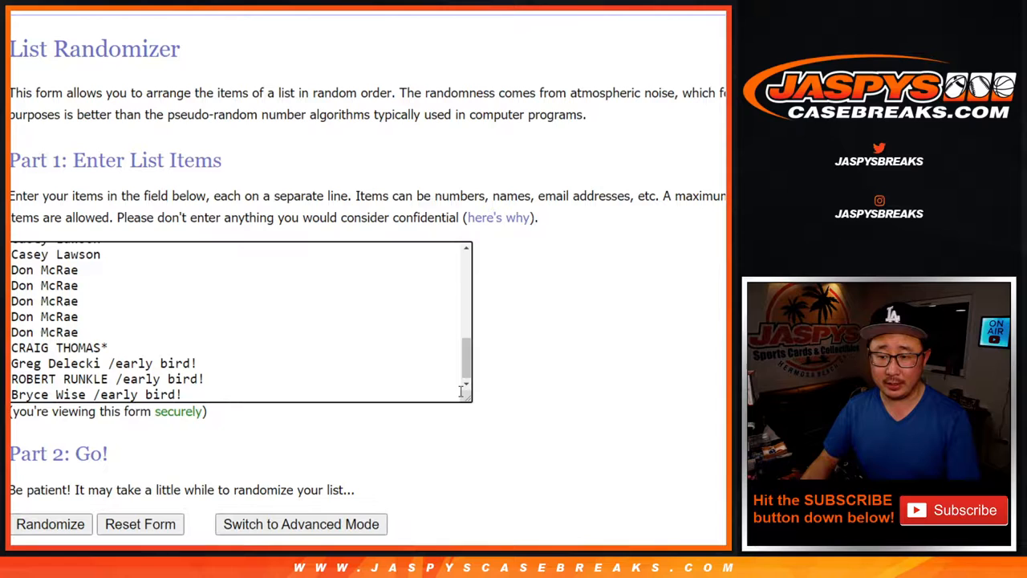
- Return to the List Randomizer form and shuffle the 32-name participant list
left_click(49, 523)
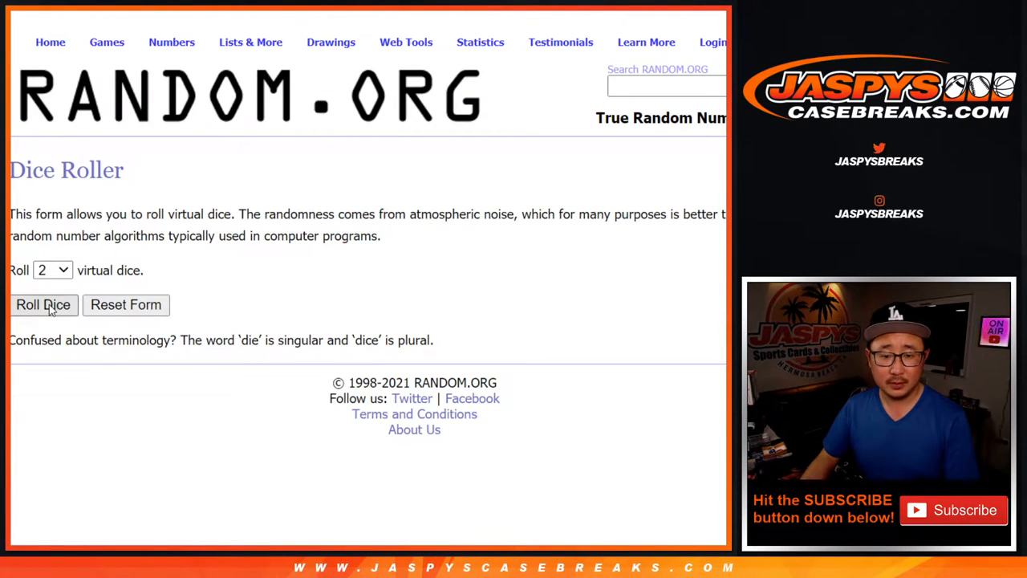
left_click(42, 305)
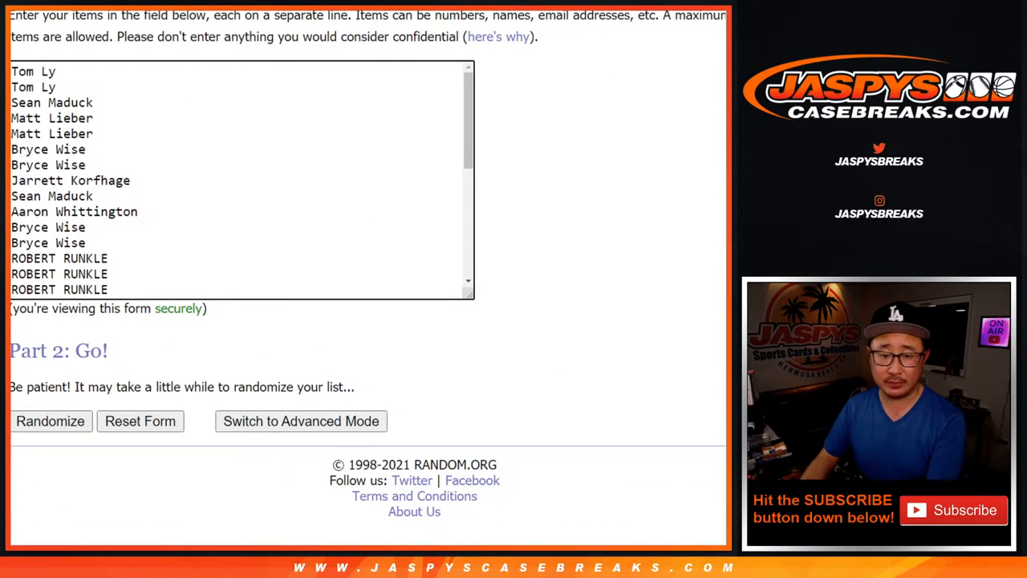
left_click(50, 421)
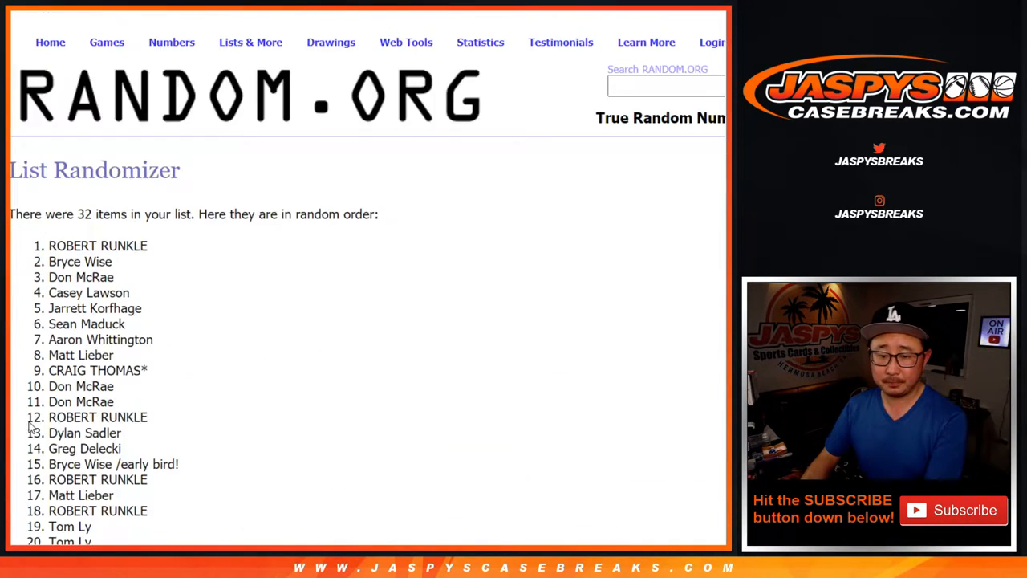
scroll("down", 3)
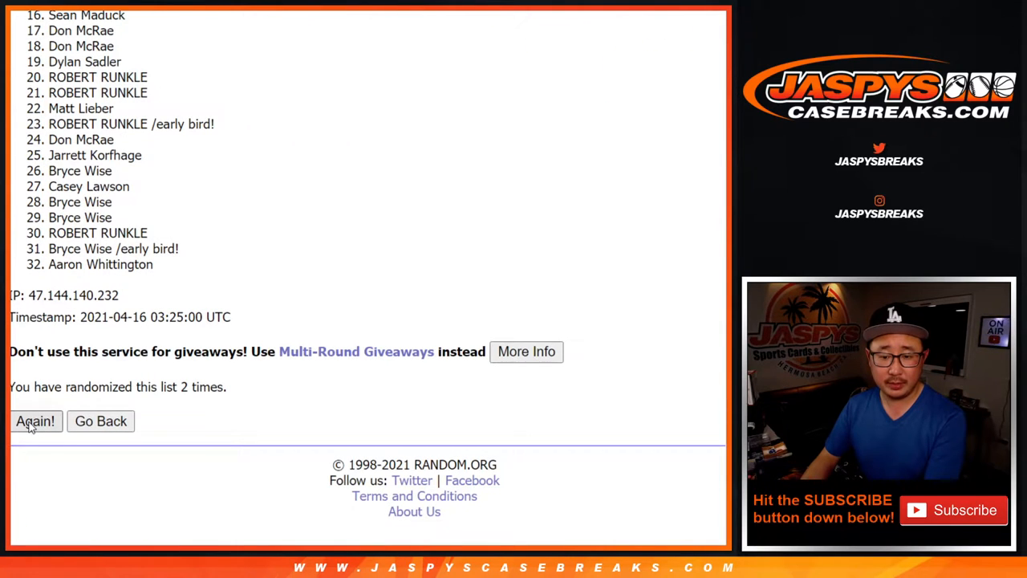
- Reshuffle the 32-entry participant list four more times for a six-pass random order
left_click(36, 420)
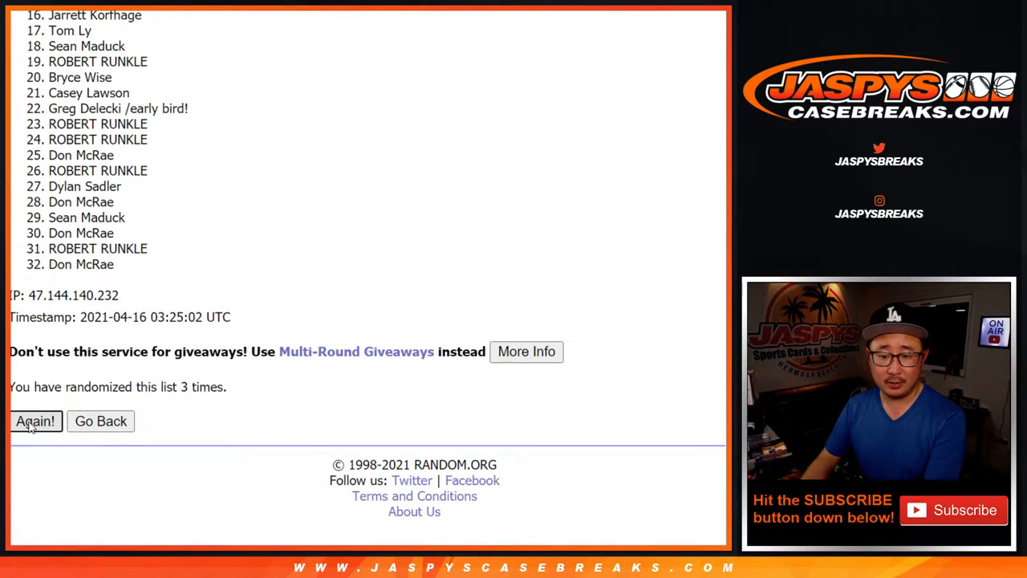
left_click(35, 420)
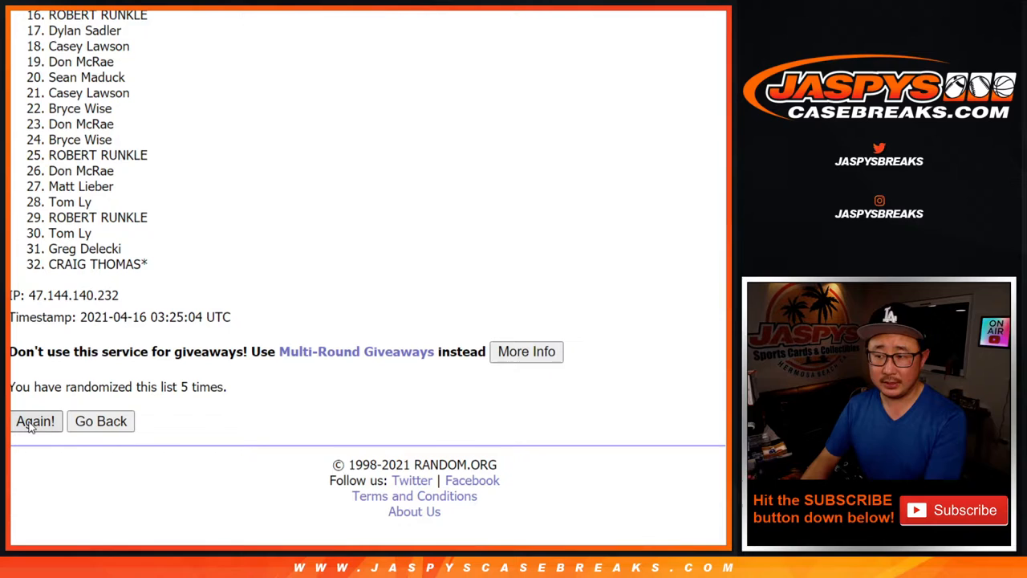
left_click(36, 421)
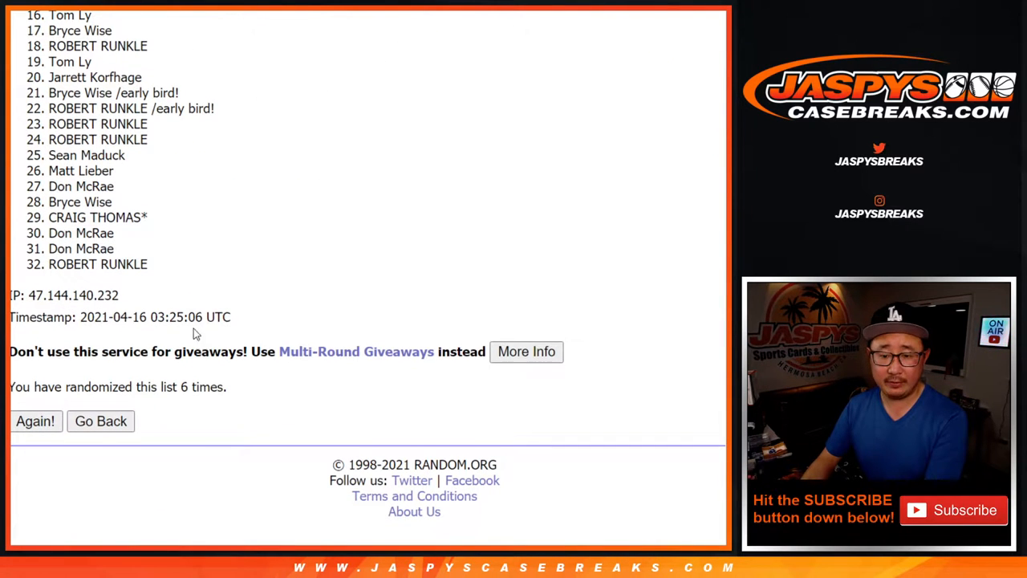
left_click(35, 421)
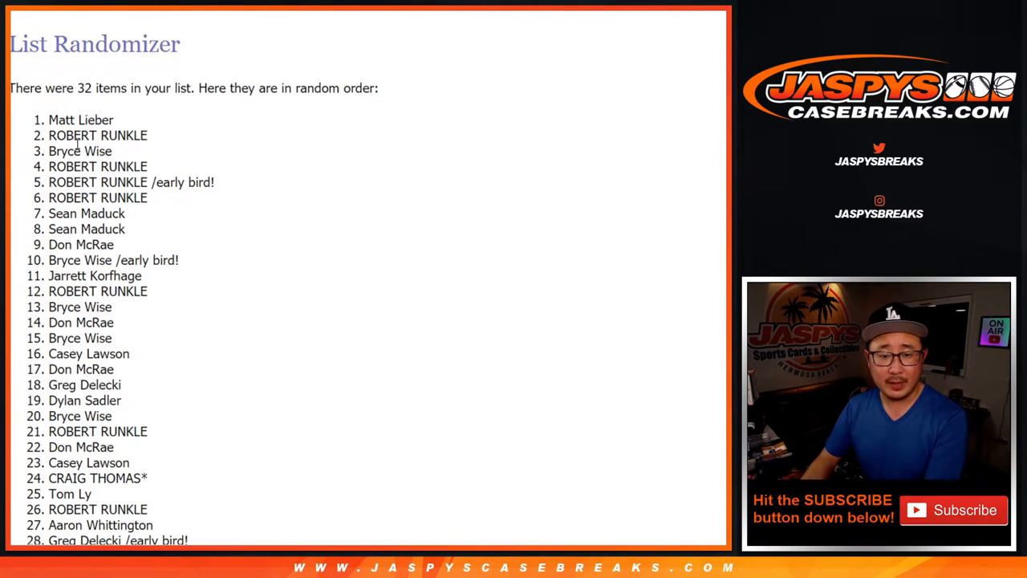
scroll("down", 3)
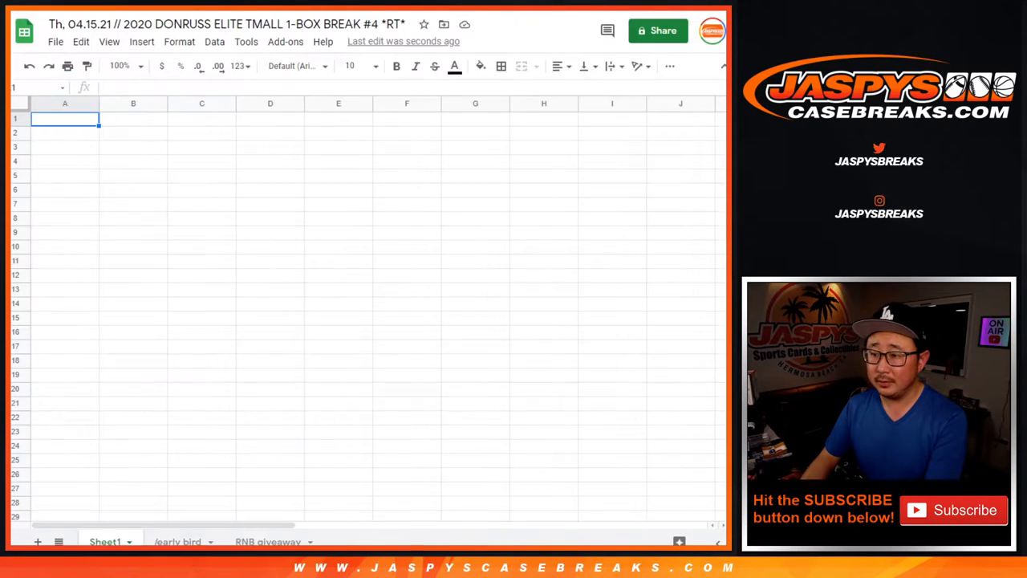
- Paste the copied entries into cell A1 of the empty Sheet1
right_click(64, 118)
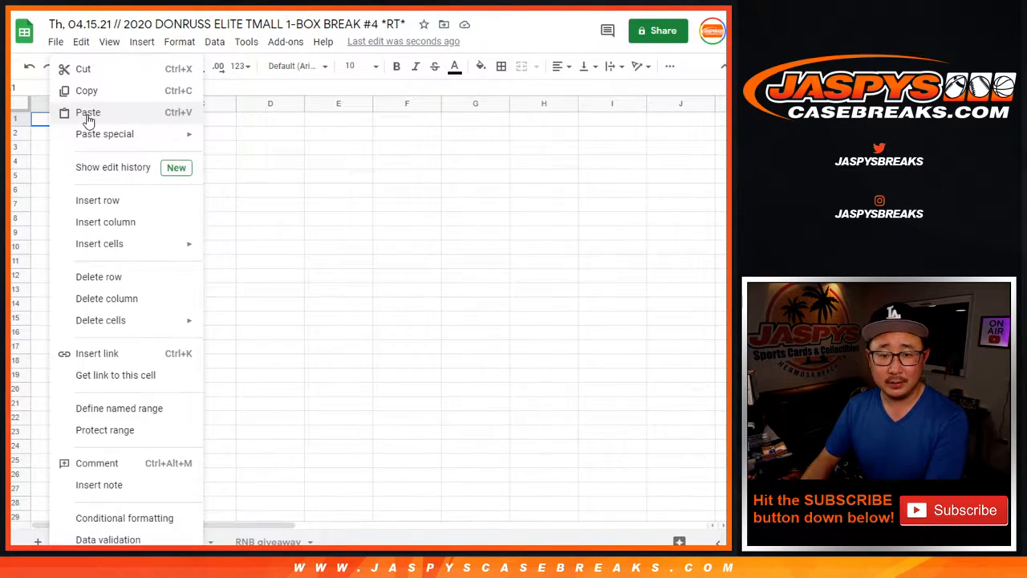
left_click(87, 113)
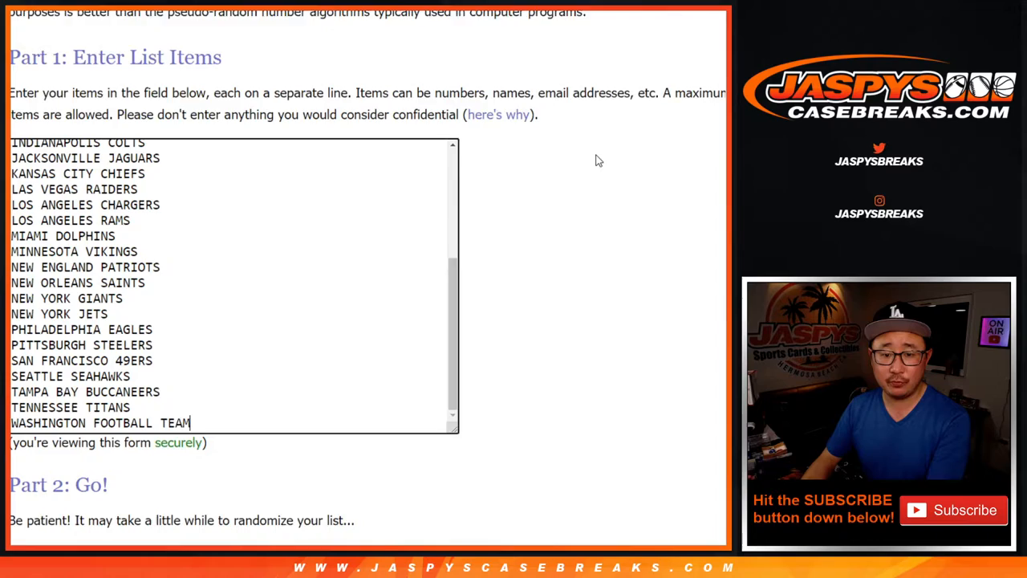
- Randomize the 32 NFL team list and reshuffle it repeatedly for a final team order
scroll("down", 3)
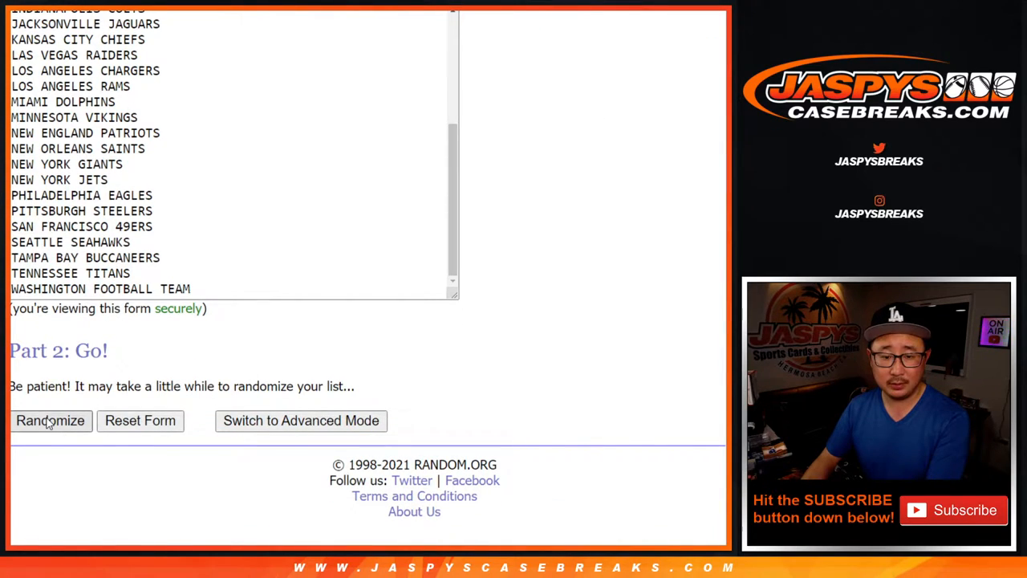
left_click(50, 421)
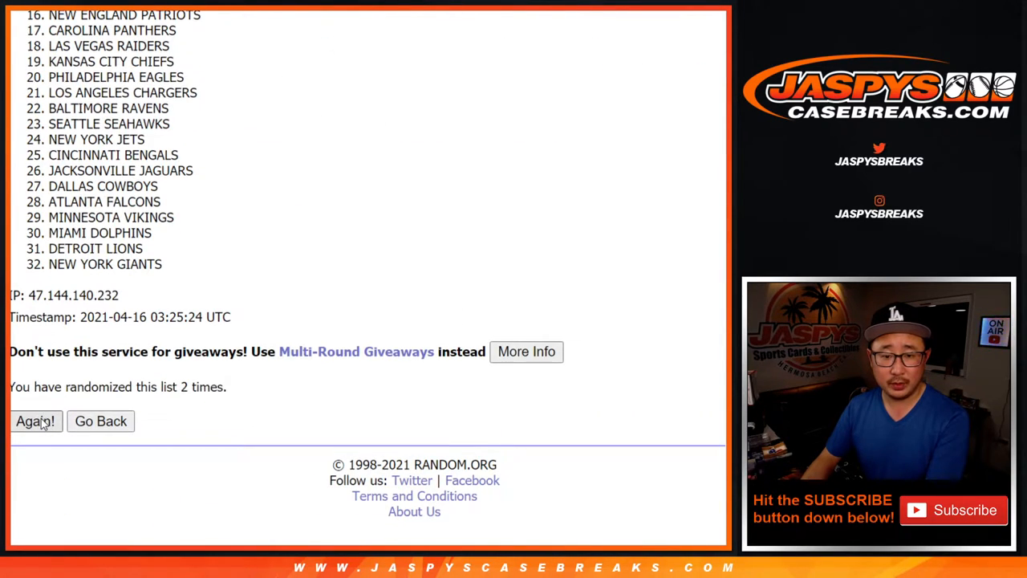
left_click(35, 421)
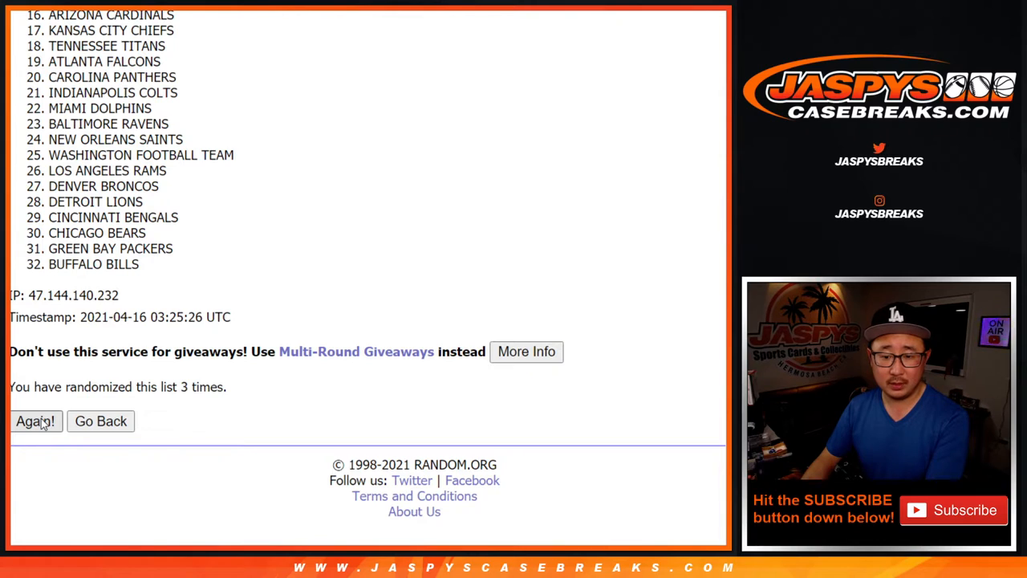
left_click(35, 421)
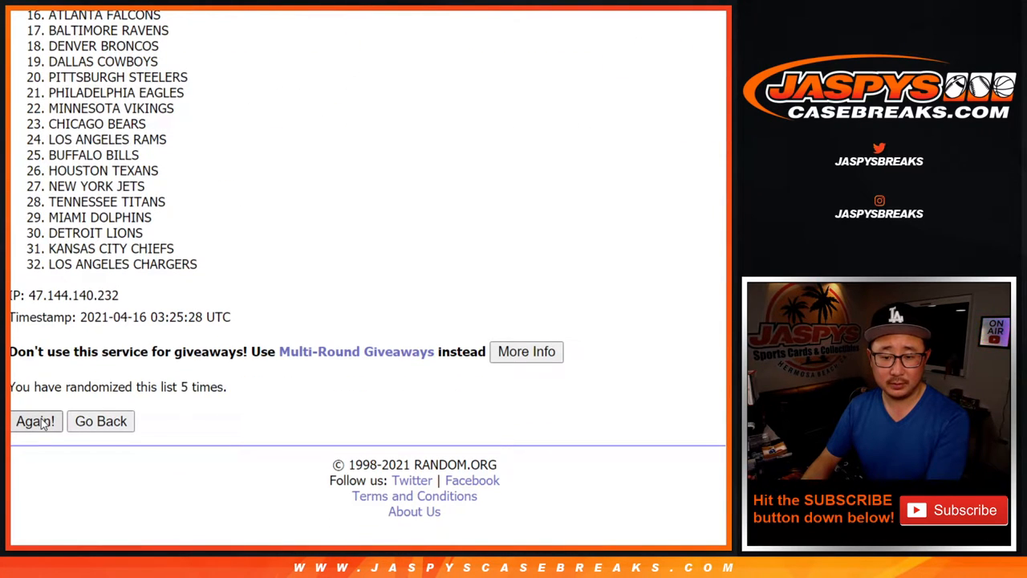
left_click(35, 420)
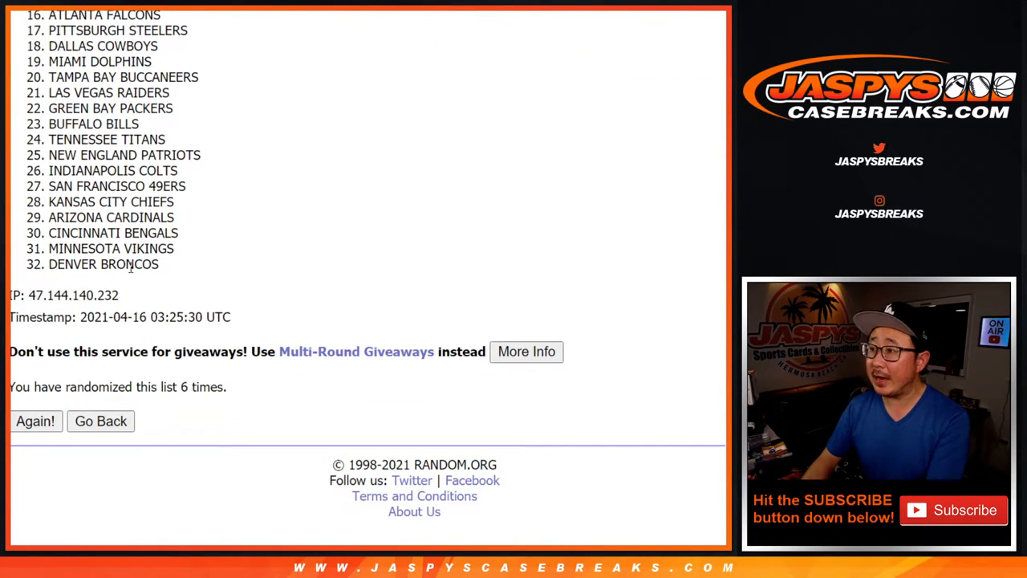
left_click(35, 420)
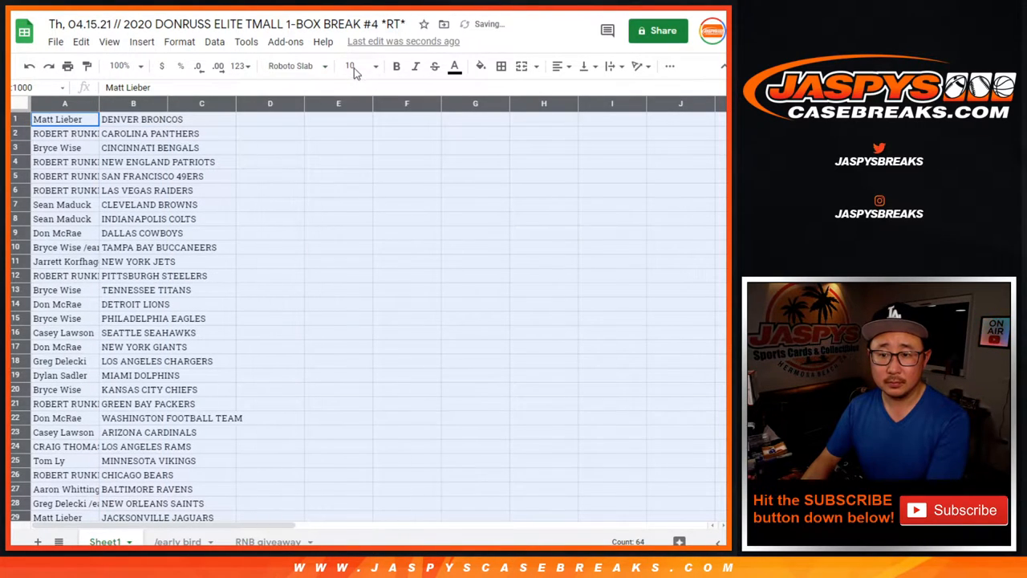
- Zoom Sheet1 to 125% and scroll through the participant–team pairing rows
left_click(118, 66)
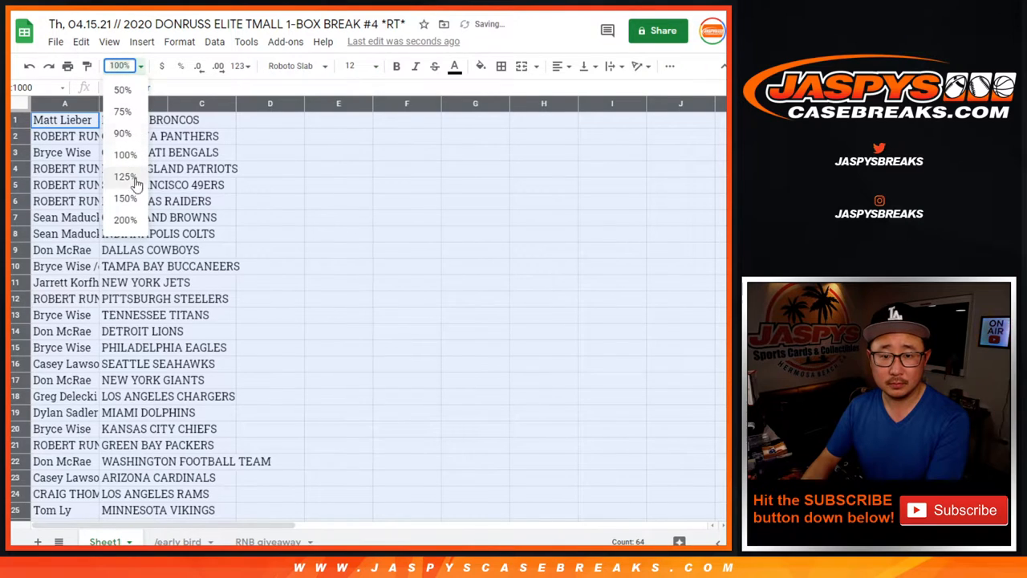
left_click(125, 175)
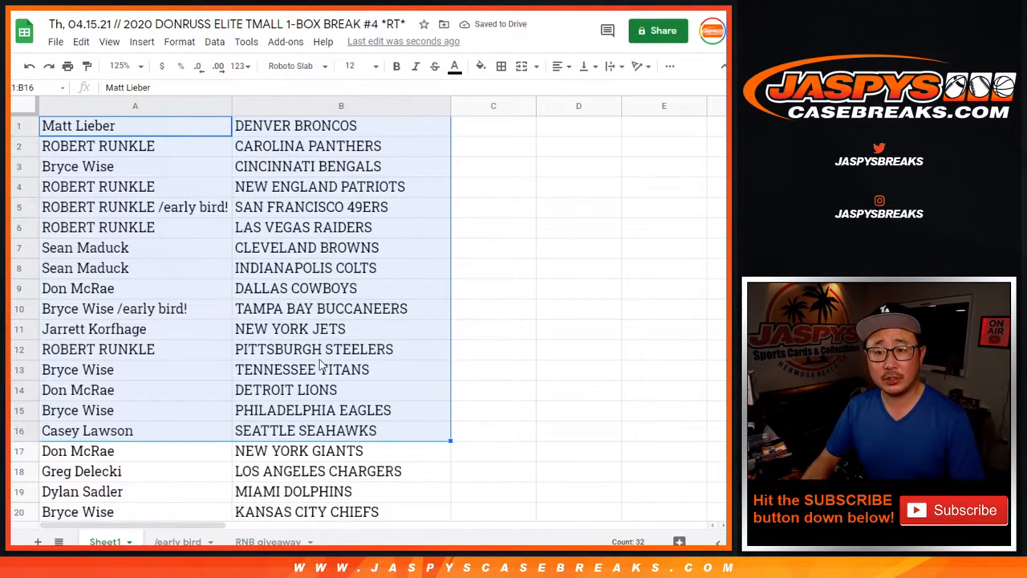
scroll("down", 3)
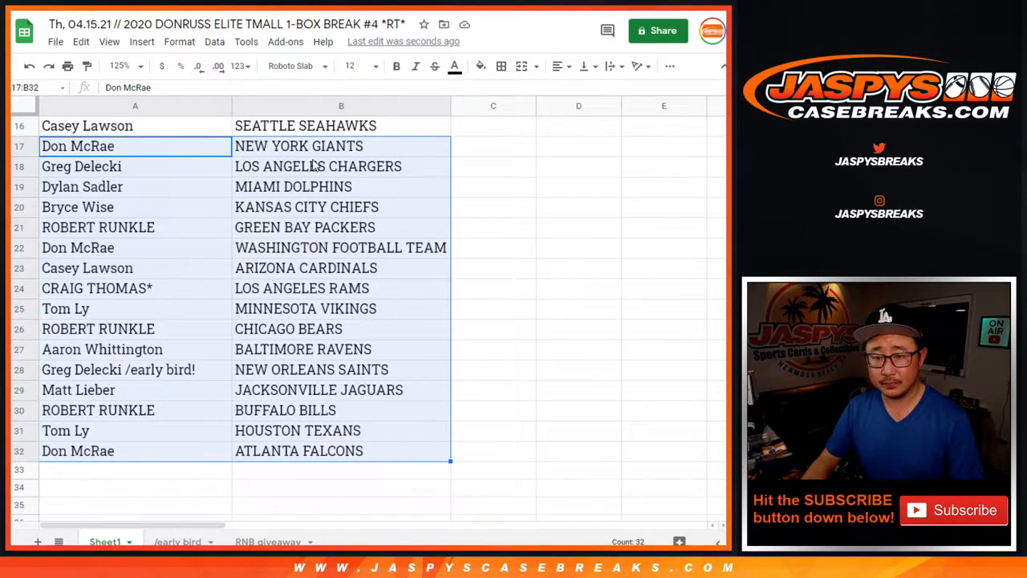
left_click(118, 66)
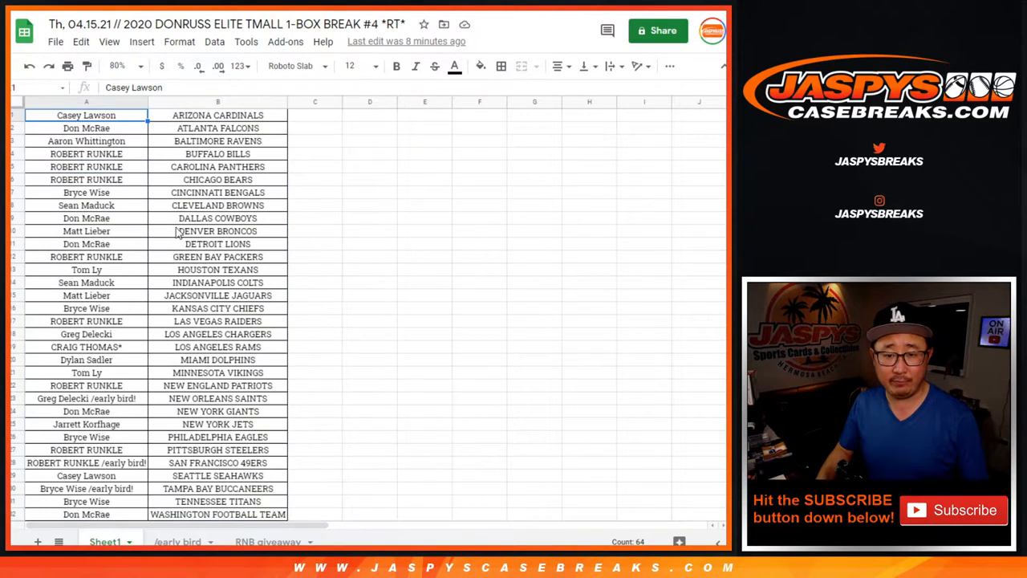
- Revisit the early-bird results, show the RNB giveaway sheet, then bring up the dice roller
left_click(86, 101)
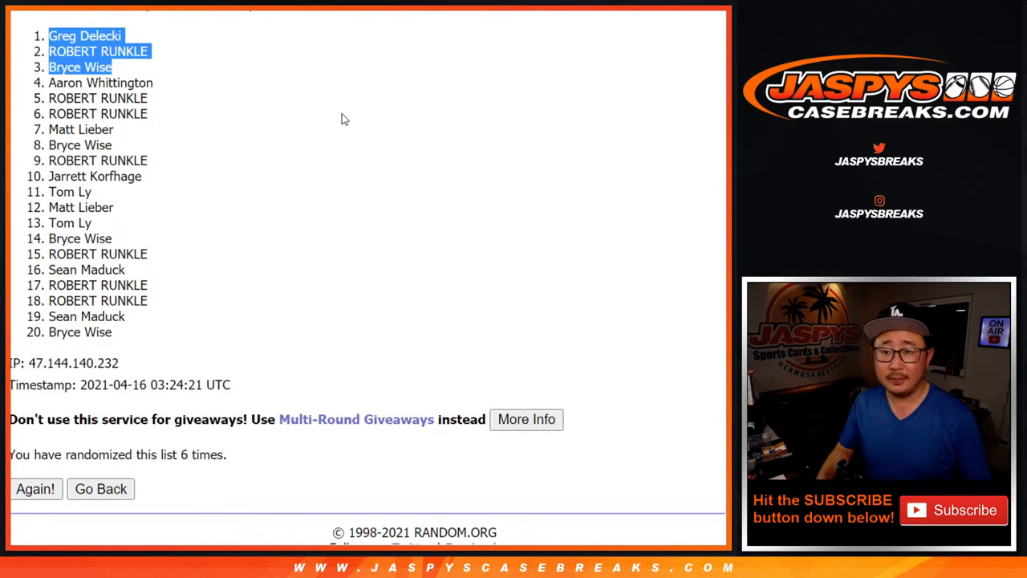
left_click(100, 487)
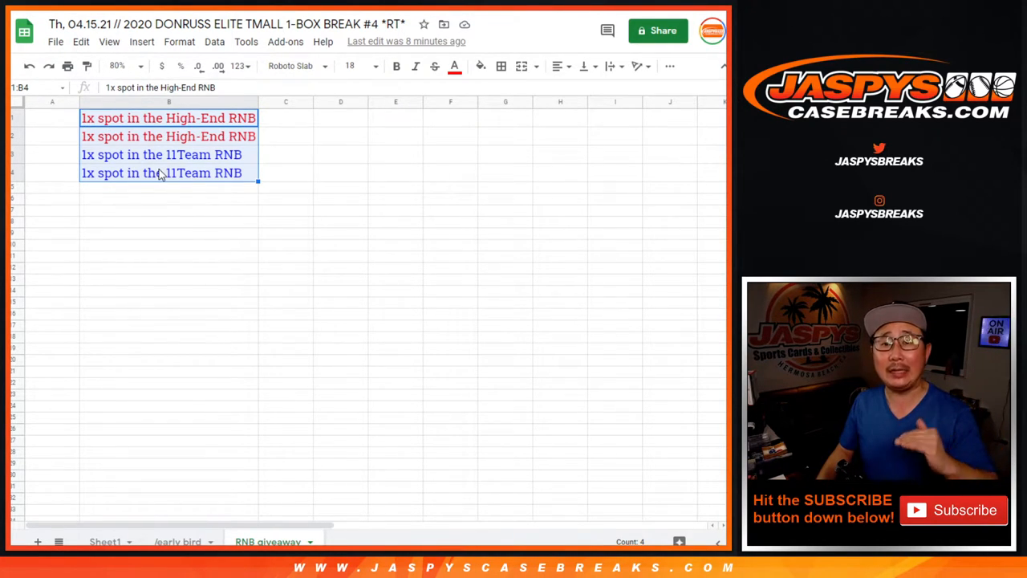
left_click(286, 119)
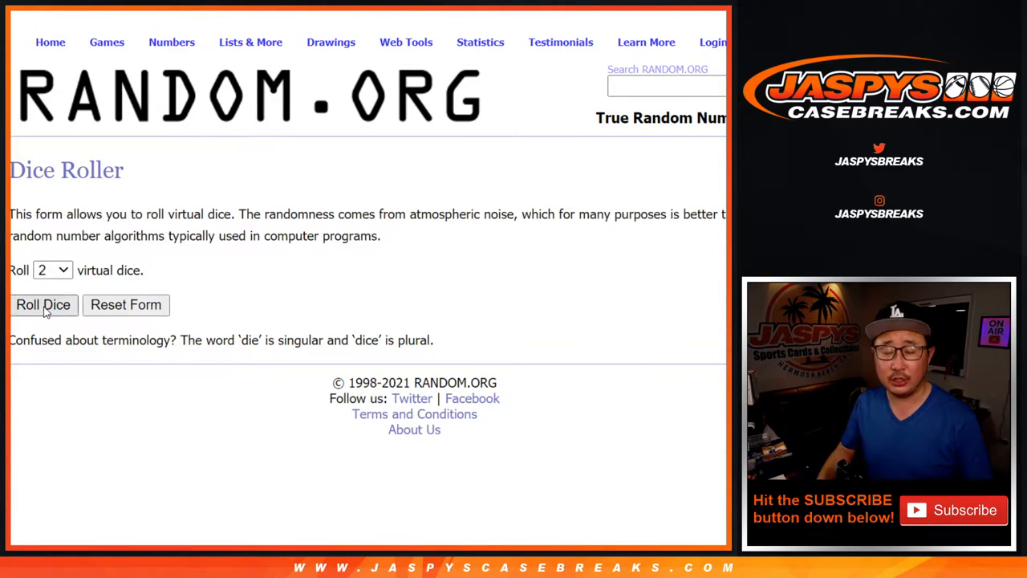
- Roll two dice and shuffle the participant list repeatedly to pick the top four RNB winners
left_click(42, 305)
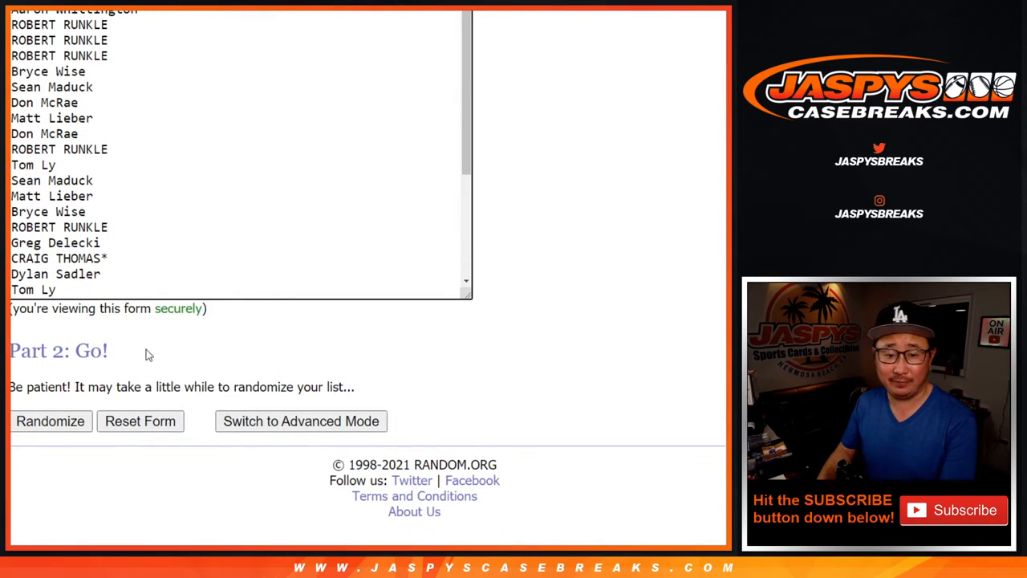
left_click(50, 420)
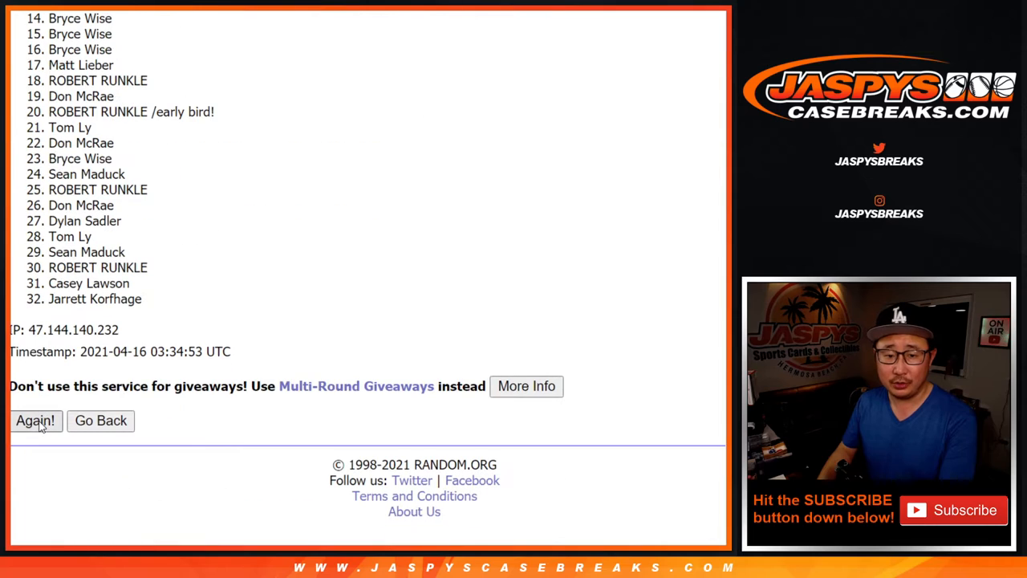
left_click(36, 420)
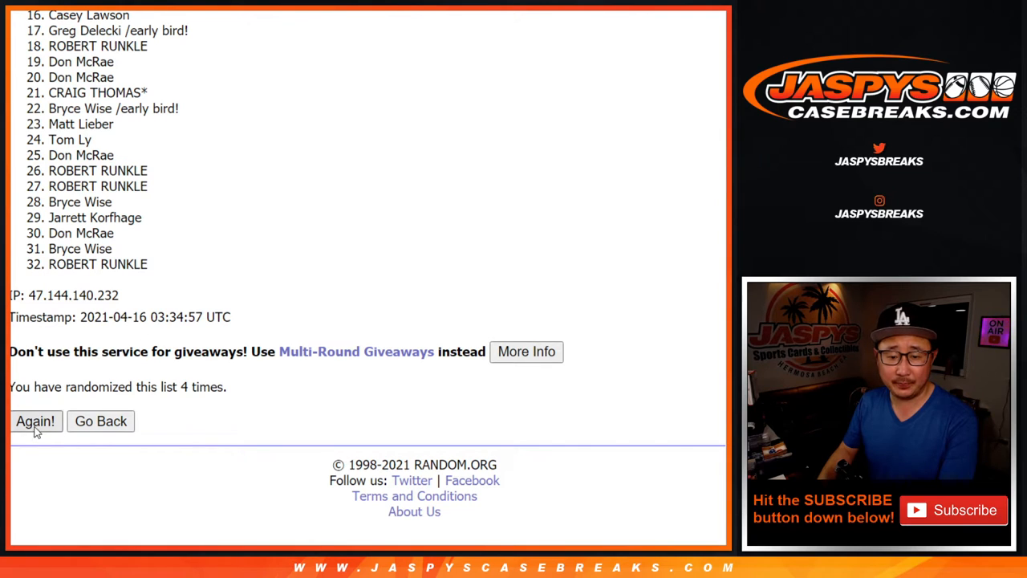
left_click(36, 421)
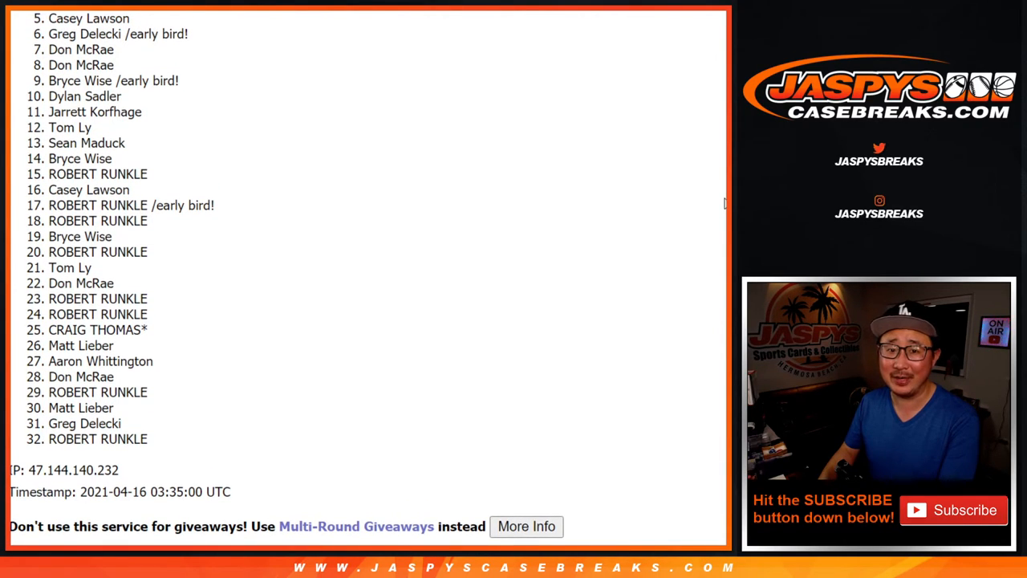
mouse_move(248, 118)
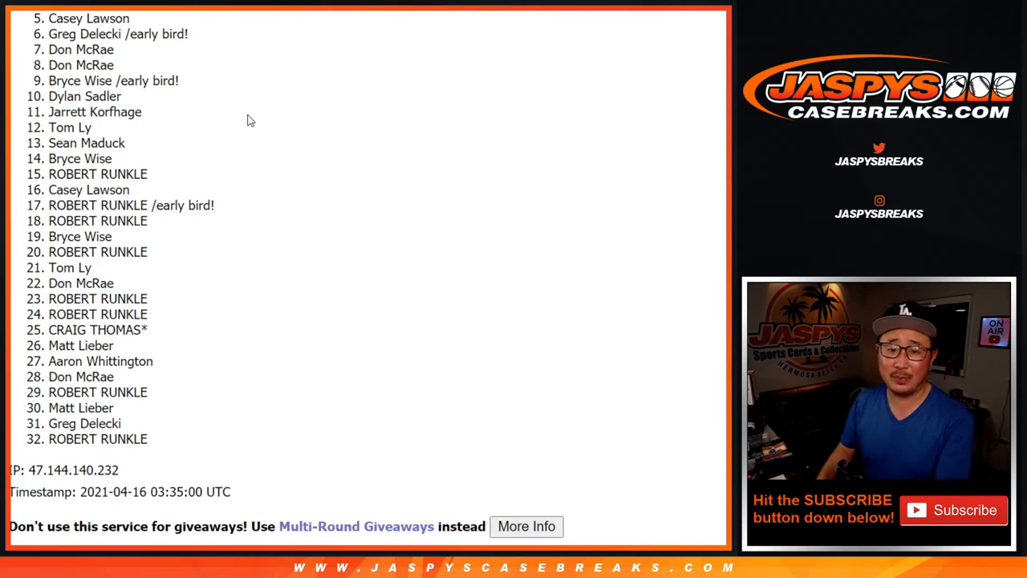
mouse_move(337, 125)
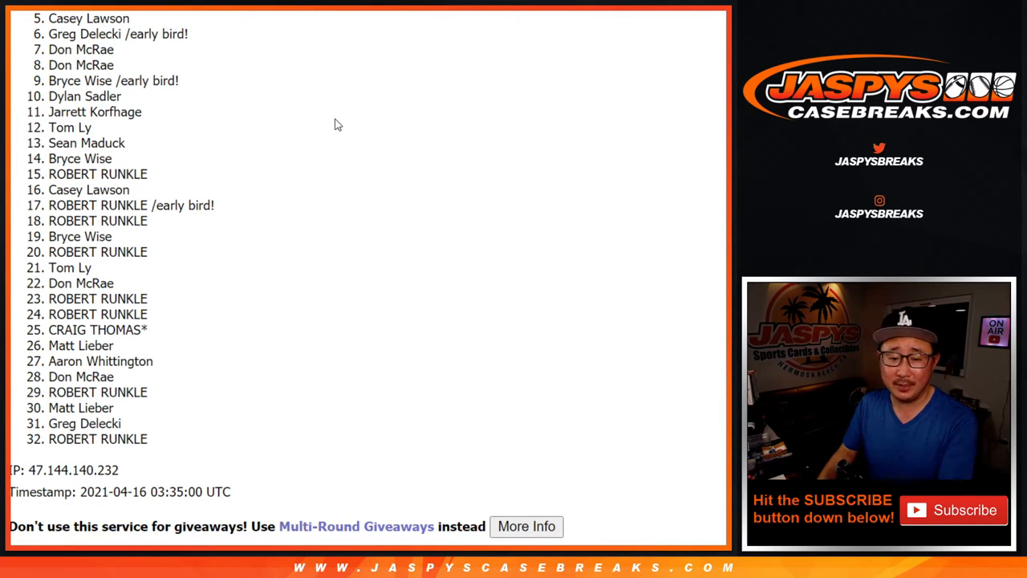
mouse_move(473, 211)
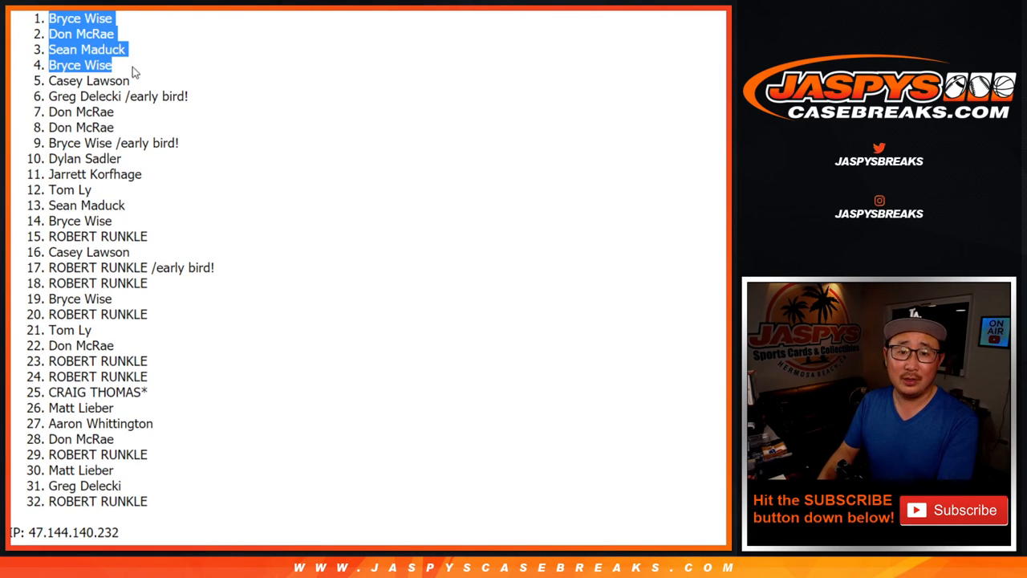
mouse_move(169, 64)
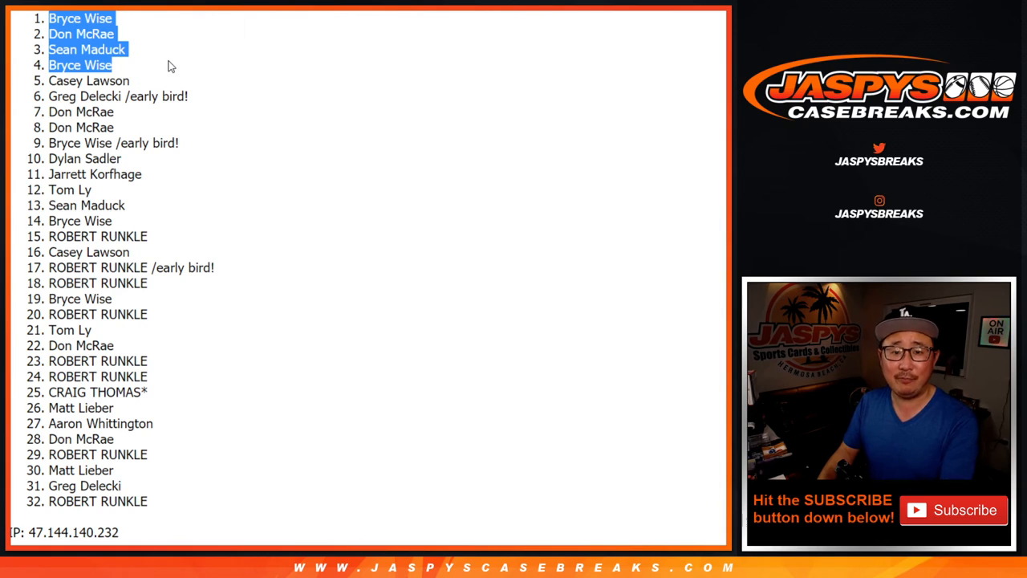